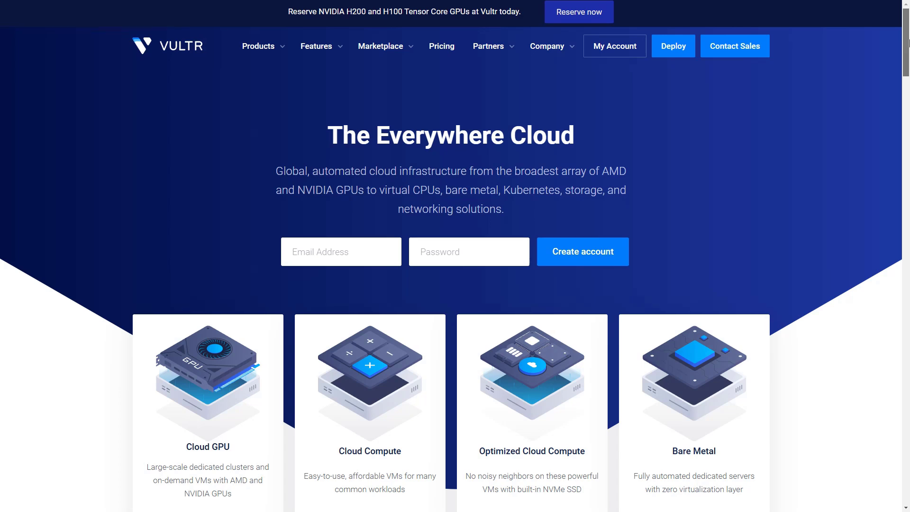
Open Account Preferences showing Dark Mode, UTC timezone and YYYY-MM-DD date format.
{"action": "scroll", "scroll_direction": "down", "scroll_amount": 3}
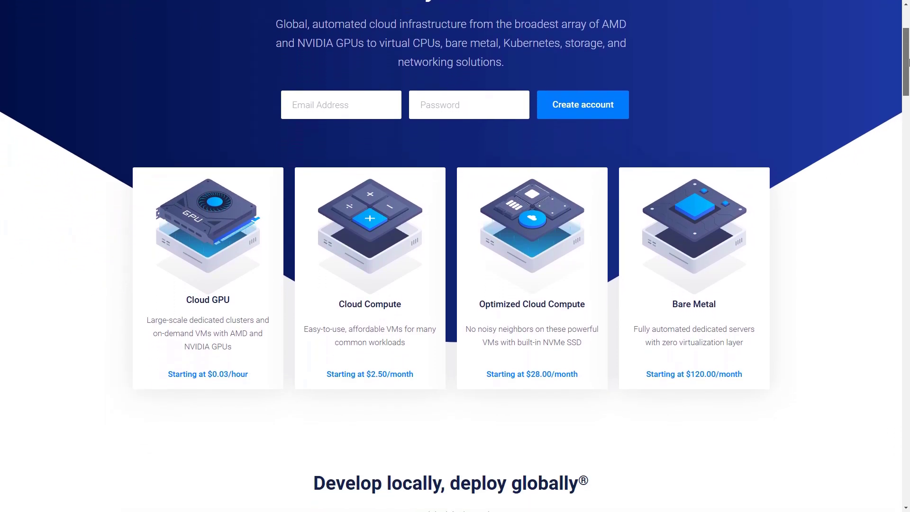
{"action": "scroll", "scroll_direction": "down", "scroll_amount": 3}
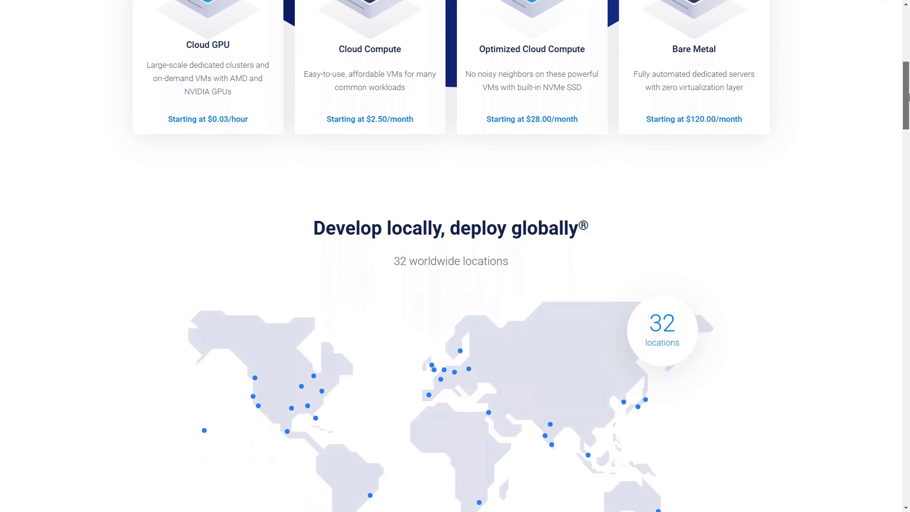
{"action": "scroll", "scroll_direction": "down", "scroll_amount": 3}
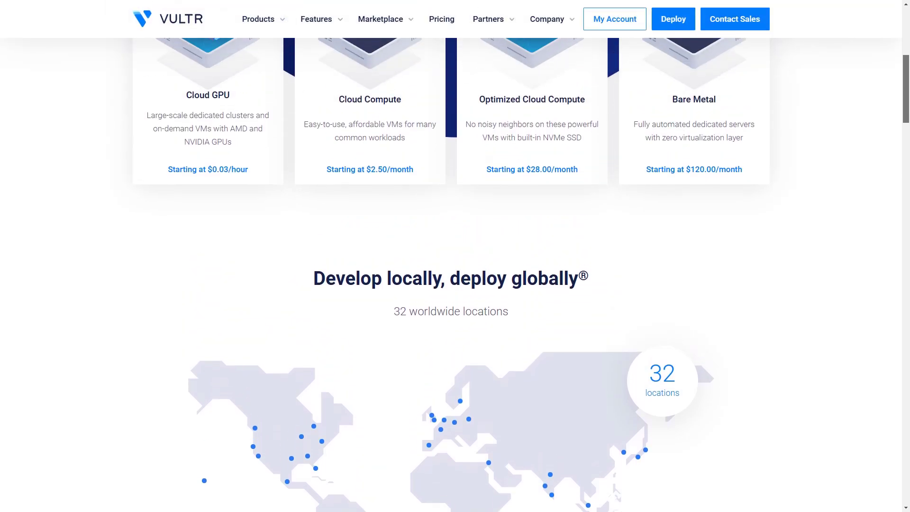
{"action": "scroll", "scroll_direction": "up", "scroll_amount": 3}
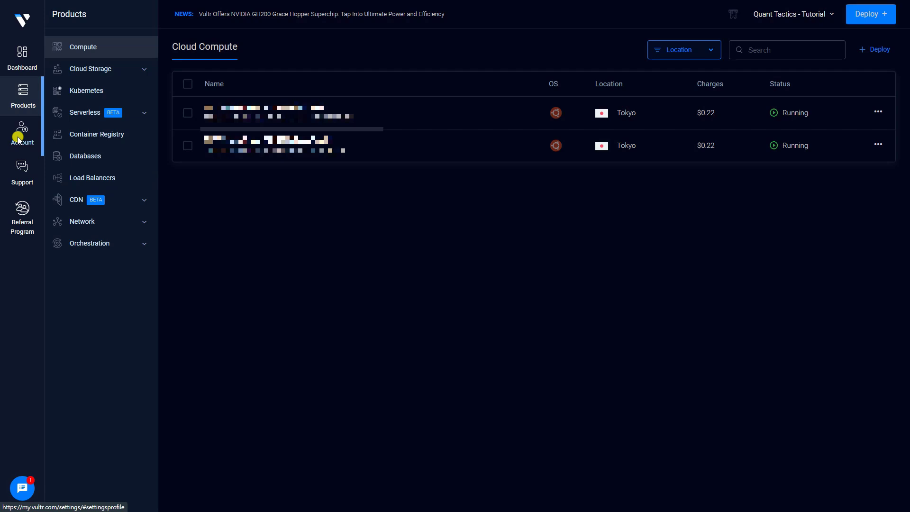
{"action": "left_click", "coordinate": [22, 133]}
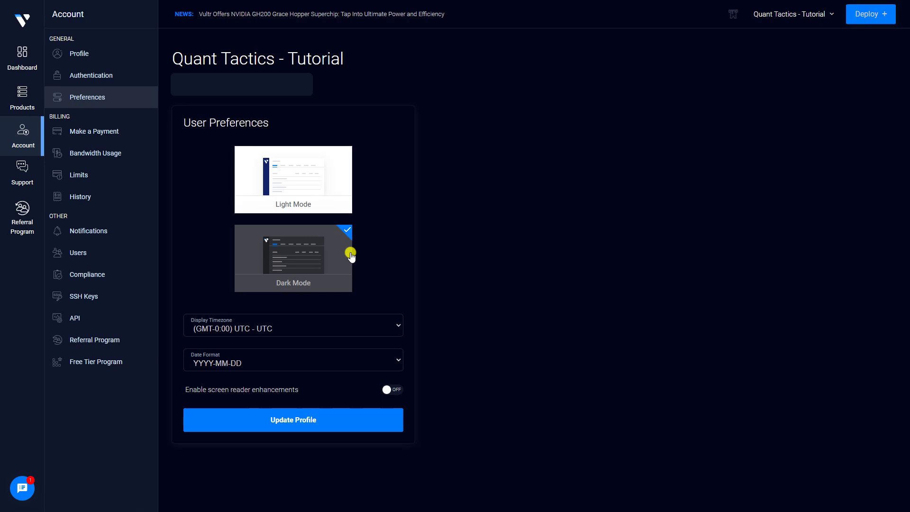
{"action": "mouse_move", "coordinate": [389, 210]}
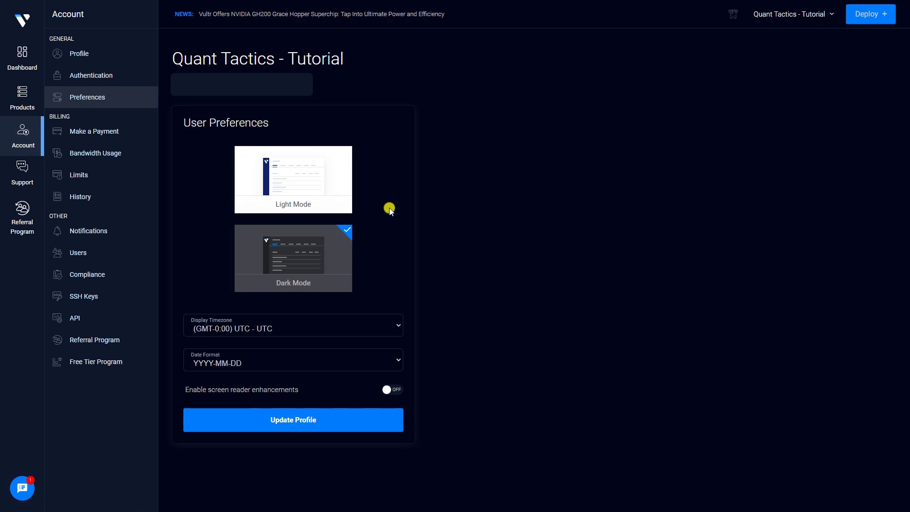
{"action": "mouse_move", "coordinate": [173, 138]}
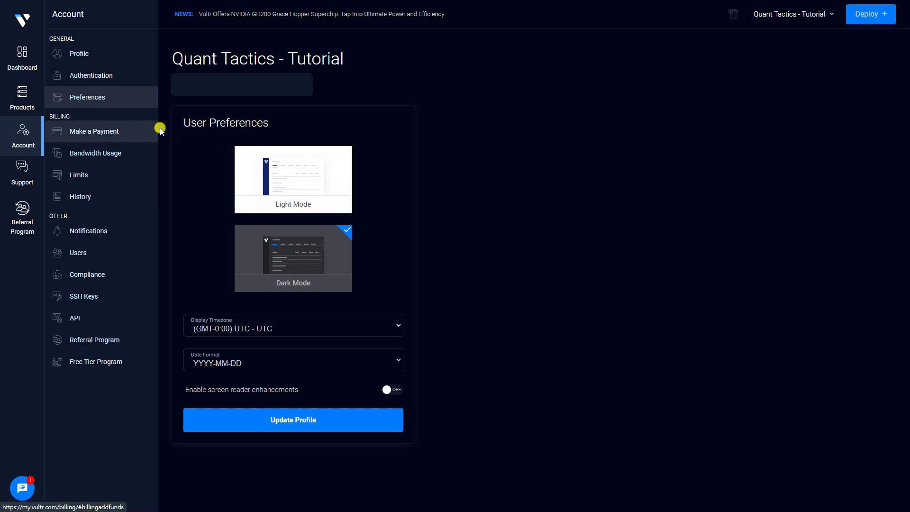
View billing: $0.44 charged this month and $280.05 remaining credit.
{"action": "left_click", "coordinate": [95, 131]}
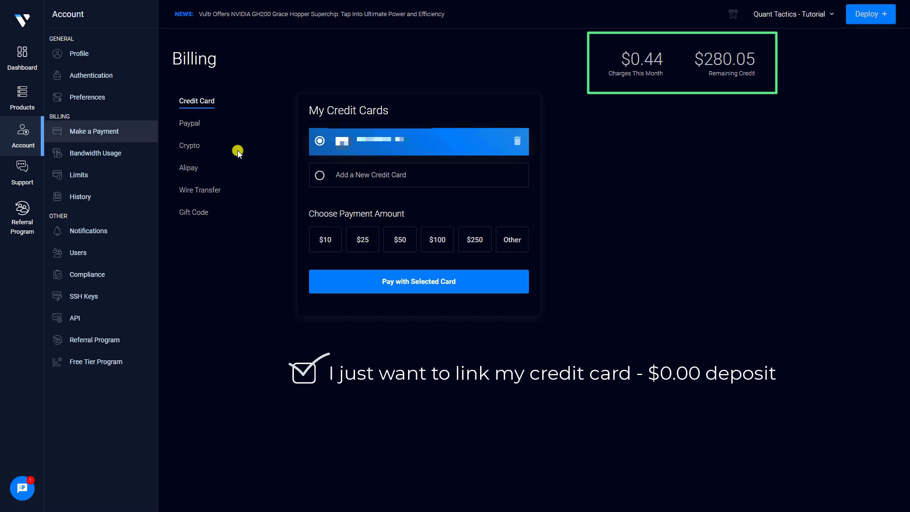
{"action": "mouse_move", "coordinate": [244, 106]}
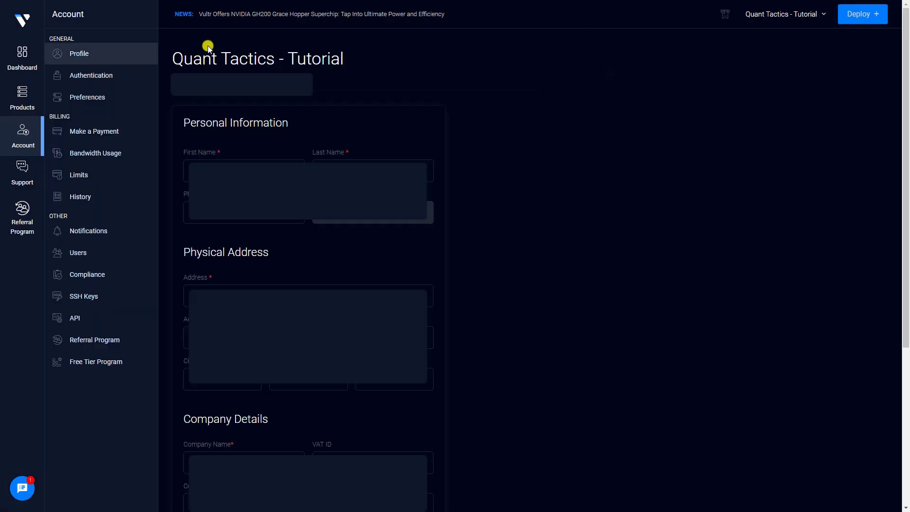
{"action": "mouse_move", "coordinate": [72, 70]}
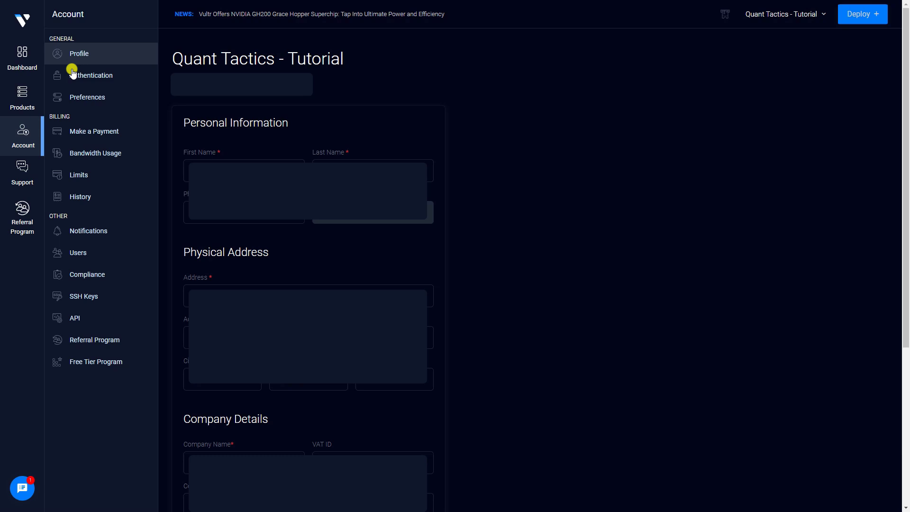
Start a new Cloud Compute - Shared CPU server in Tokyo at $14.40/month.
{"action": "left_click", "coordinate": [21, 96]}
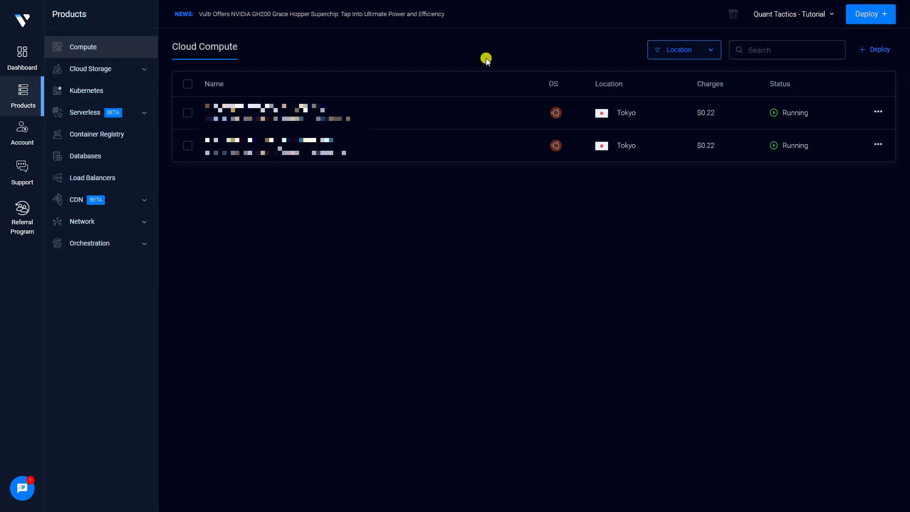
{"action": "left_click", "coordinate": [870, 14]}
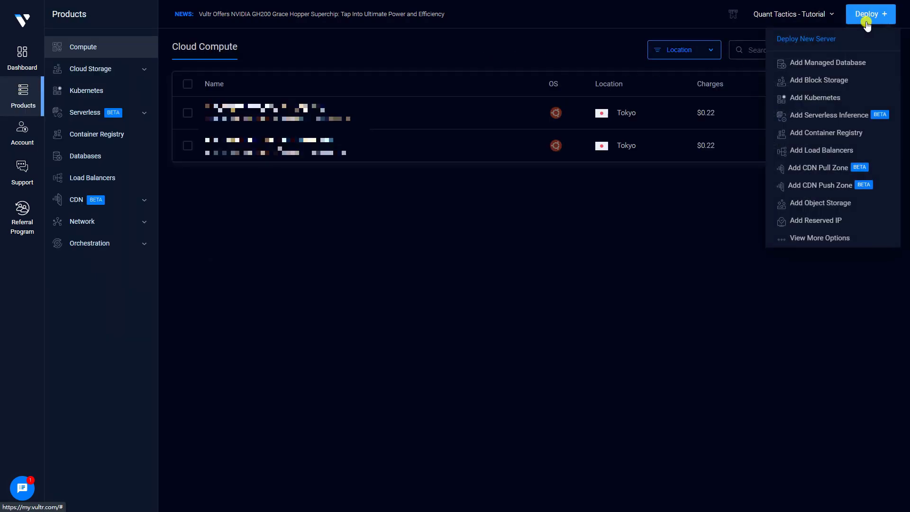
{"action": "left_click", "coordinate": [807, 38]}
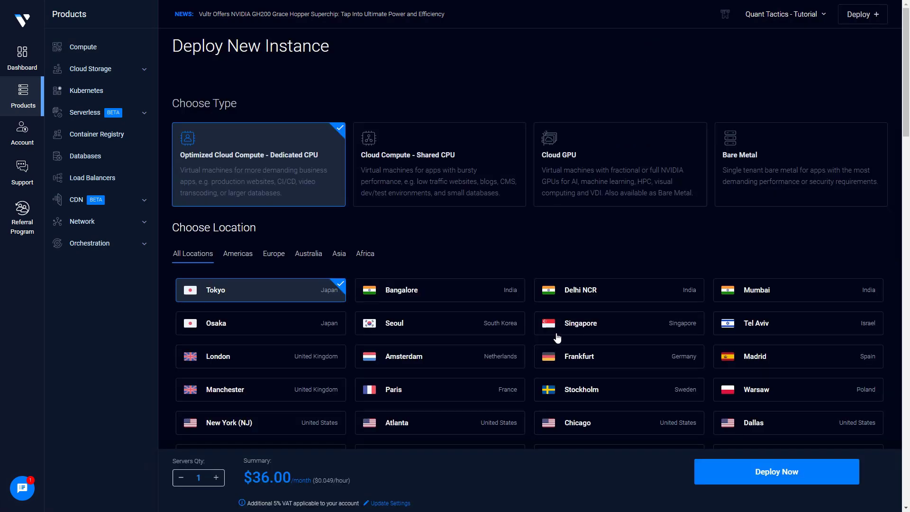
{"action": "mouse_move", "coordinate": [876, 91]}
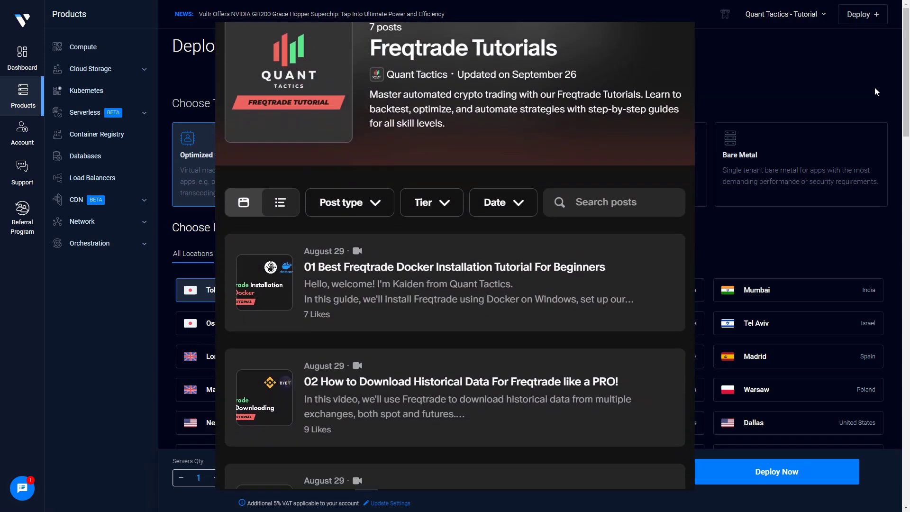
{"action": "scroll", "scroll_direction": "down", "scroll_amount": 3}
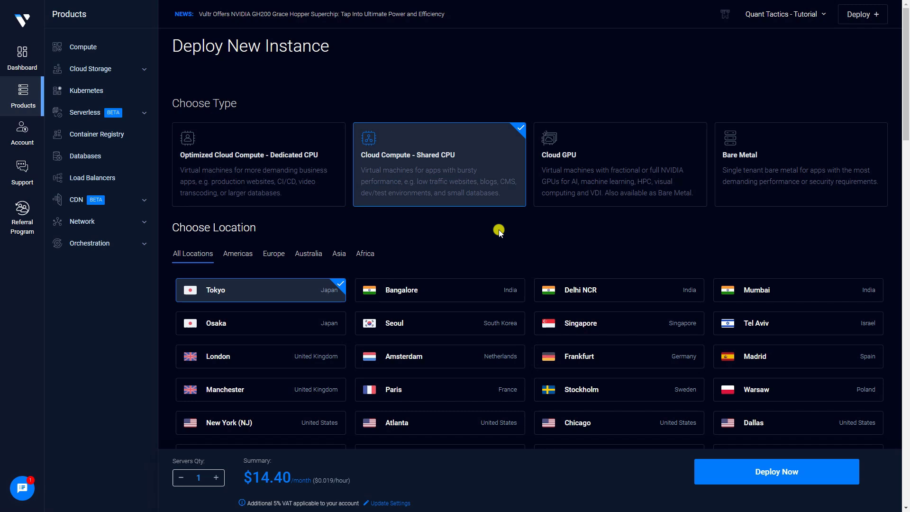
{"action": "mouse_move", "coordinate": [481, 242]}
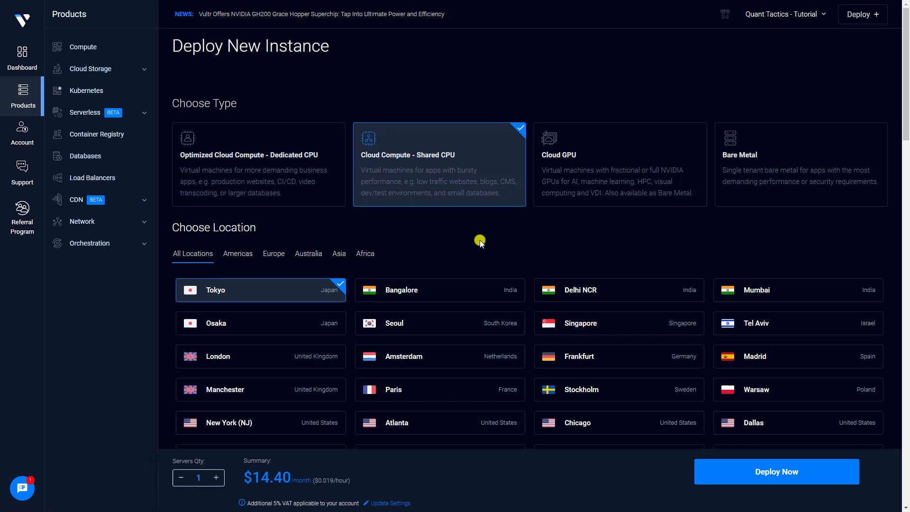
Select Ubuntu 24.04 LTS x64 as the server image.
{"action": "scroll", "scroll_direction": "down", "scroll_amount": 3}
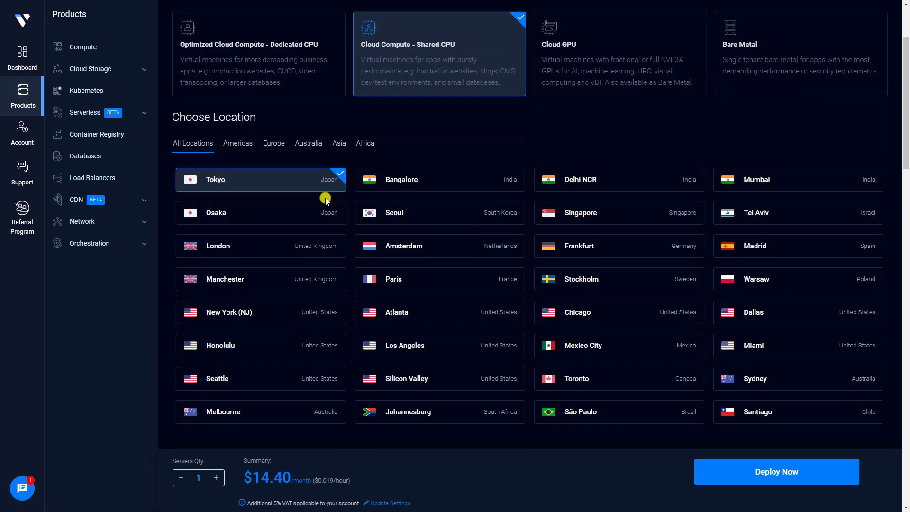
{"action": "mouse_move", "coordinate": [297, 182]}
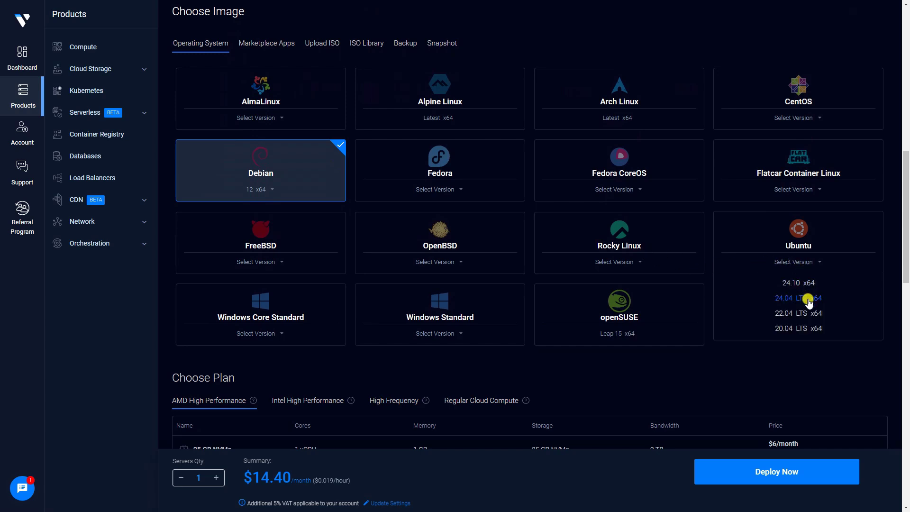
{"action": "left_click", "coordinate": [796, 298]}
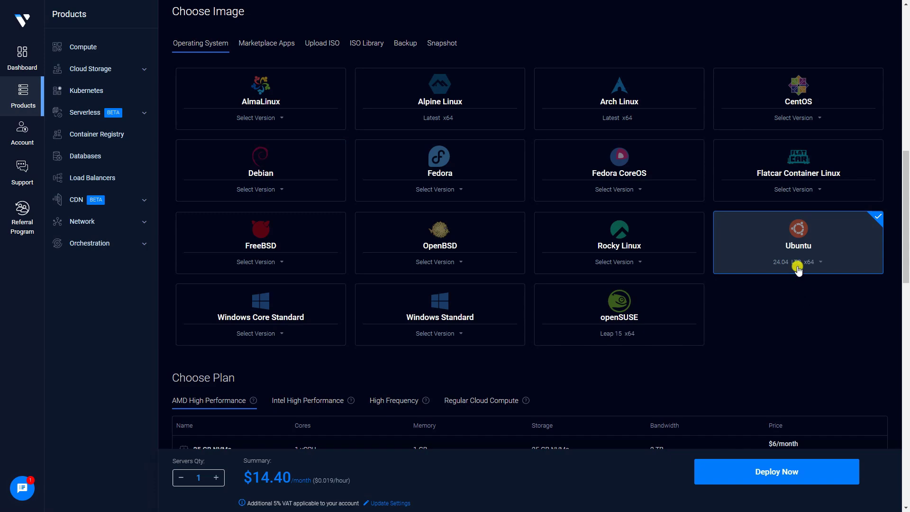
Choose the 60 GB NVMe plan with 2 vCPUs and 2 GB RAM.
{"action": "scroll", "scroll_direction": "down", "scroll_amount": 3}
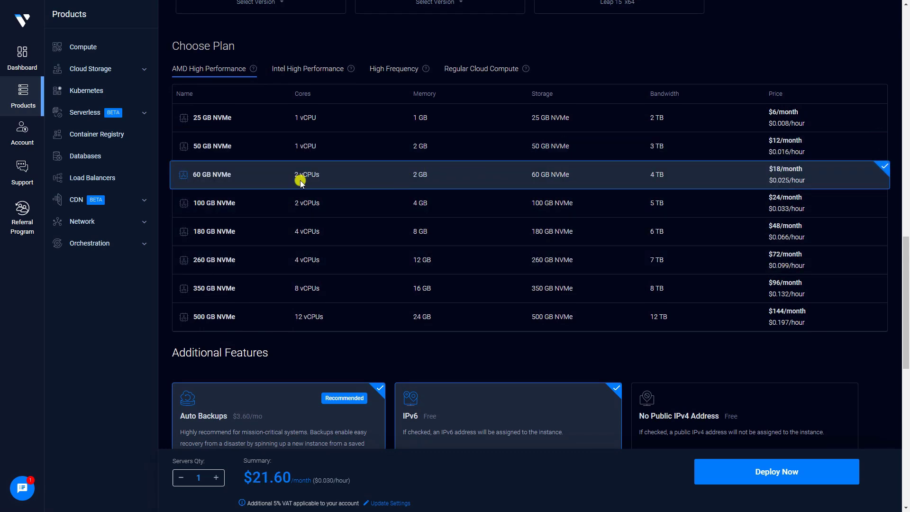
{"action": "mouse_move", "coordinate": [420, 183]}
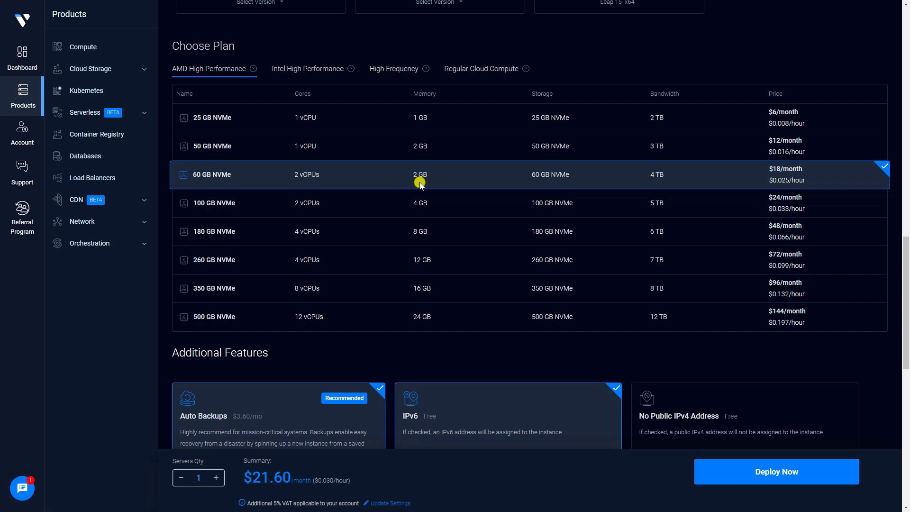
{"action": "mouse_move", "coordinate": [540, 185]}
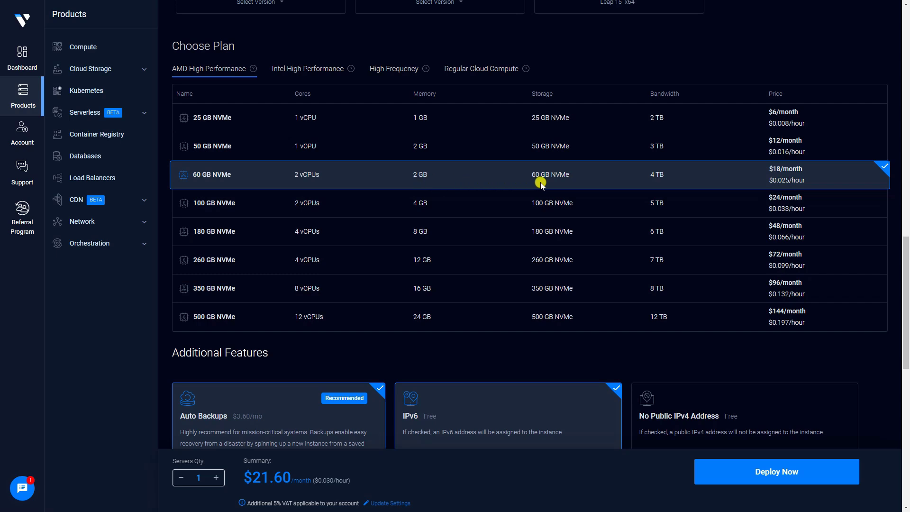
{"action": "mouse_move", "coordinate": [540, 188]}
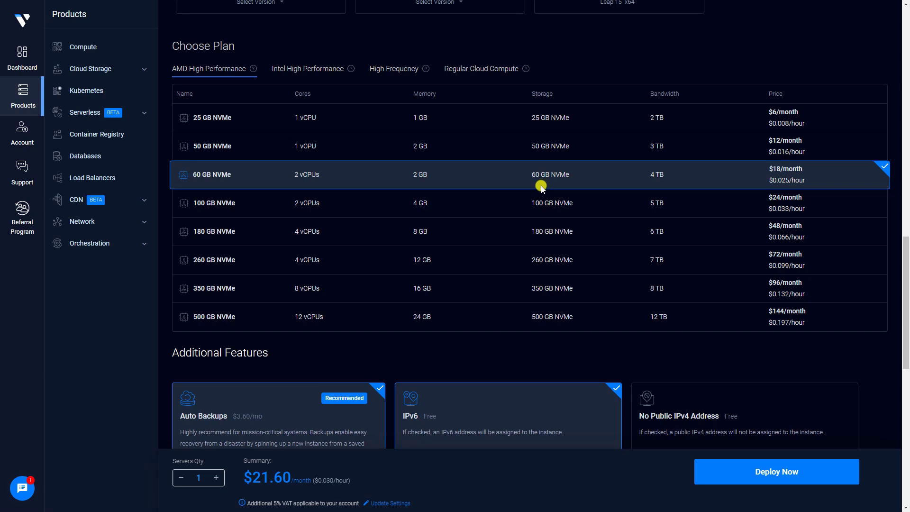
Disable Auto Backups after accepting the risk, lowering the total to $18.00/month.
{"action": "scroll", "scroll_direction": "down", "scroll_amount": 3}
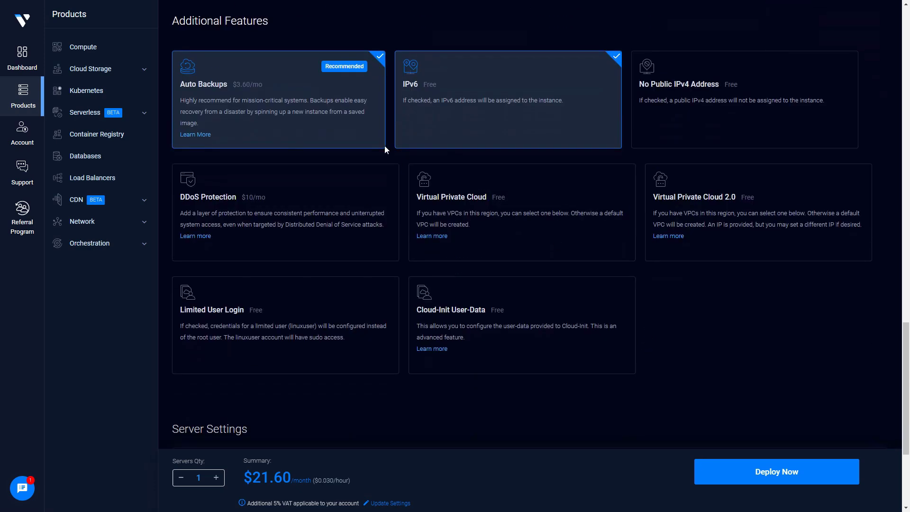
{"action": "left_click", "coordinate": [379, 57]}
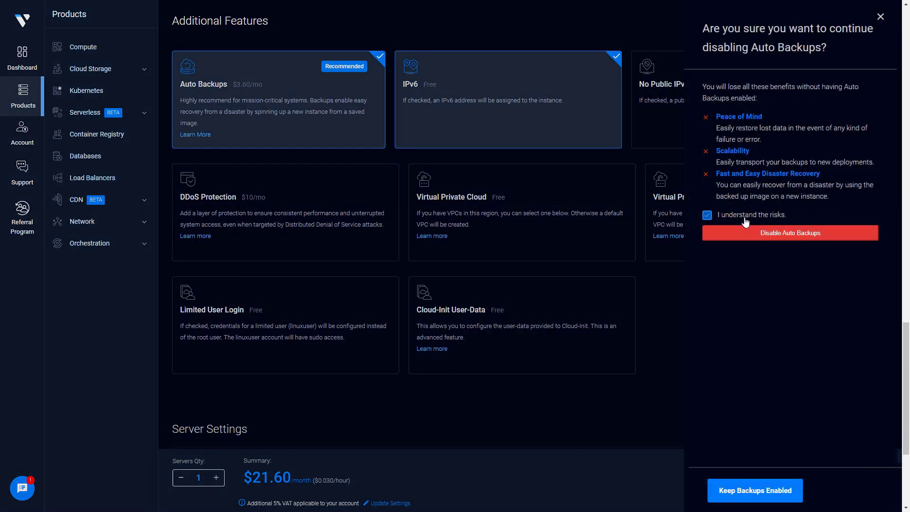
{"action": "left_click", "coordinate": [788, 233]}
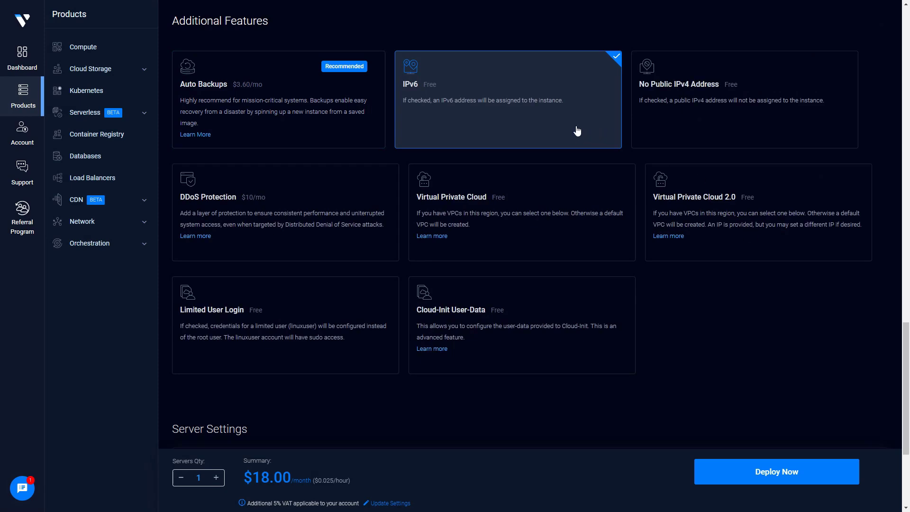
Name the server 'AwesomeStrategy-DryRun' and deploy it.
{"action": "scroll", "scroll_direction": "down", "scroll_amount": 3}
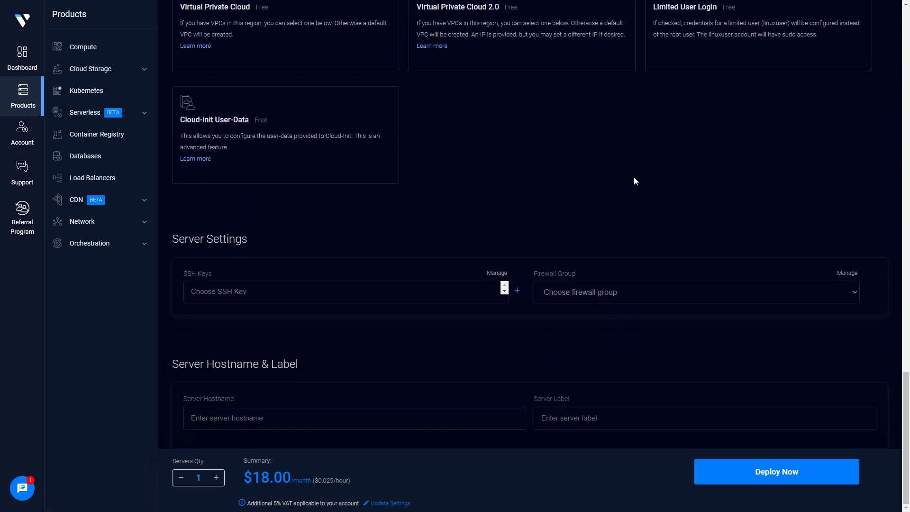
{"action": "mouse_move", "coordinate": [623, 184]}
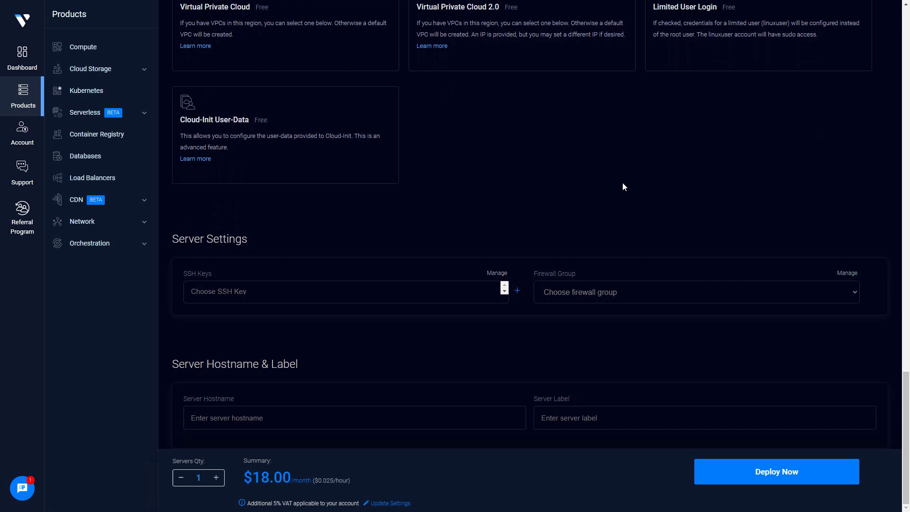
{"action": "left_click", "coordinate": [354, 417]}
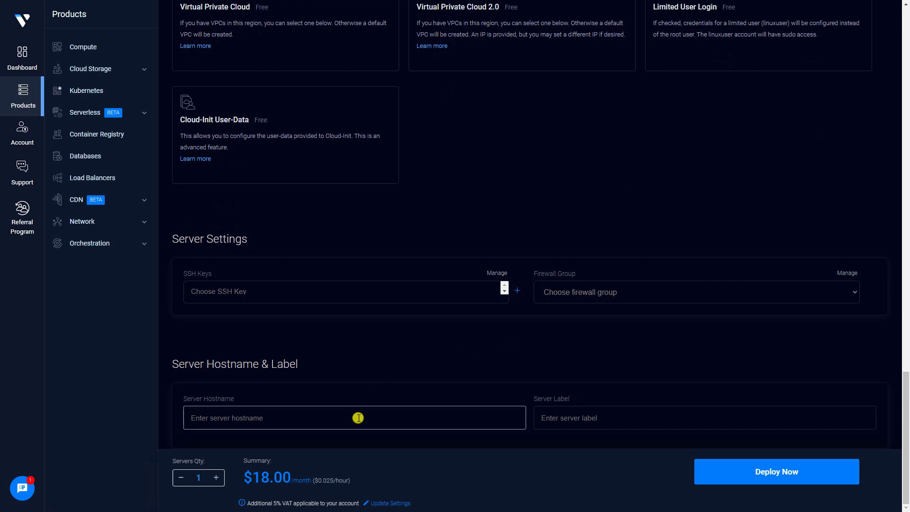
{"action": "type", "text": "AwesomeStrategy-DryRun"}
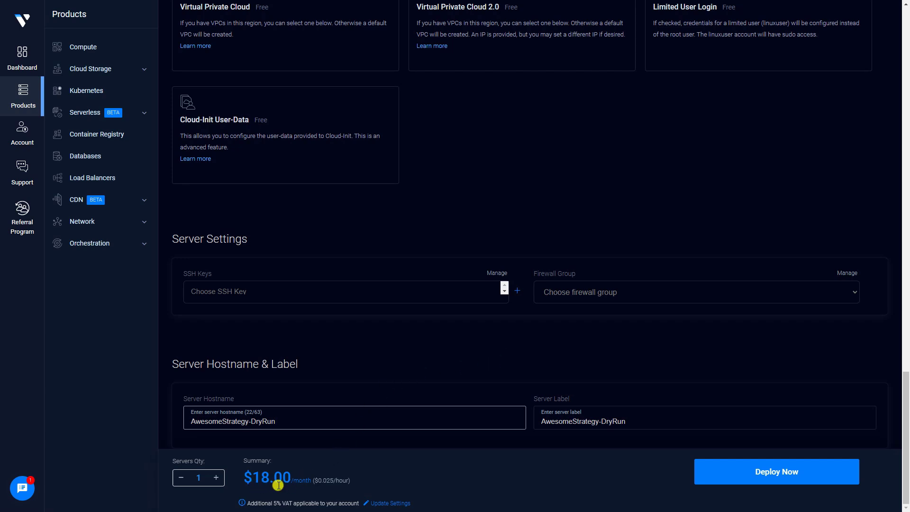
{"action": "left_click", "coordinate": [354, 421]}
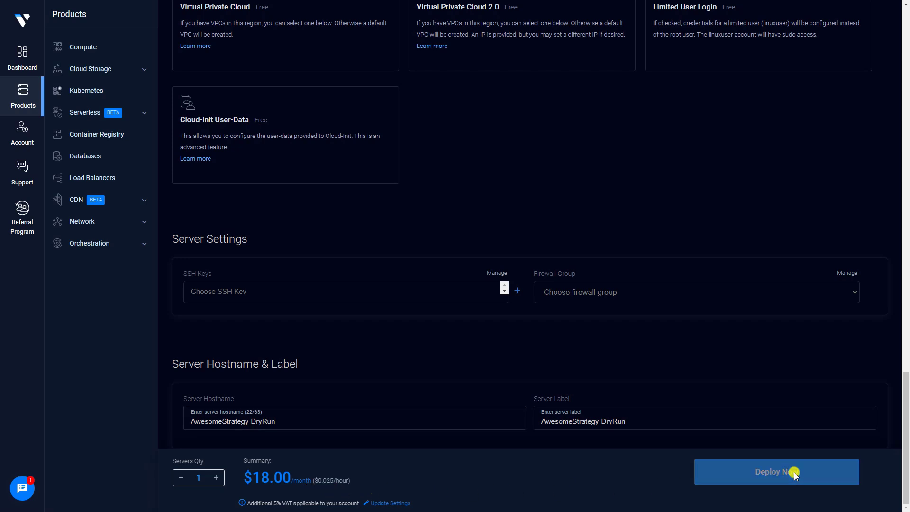
{"action": "left_click", "coordinate": [776, 471]}
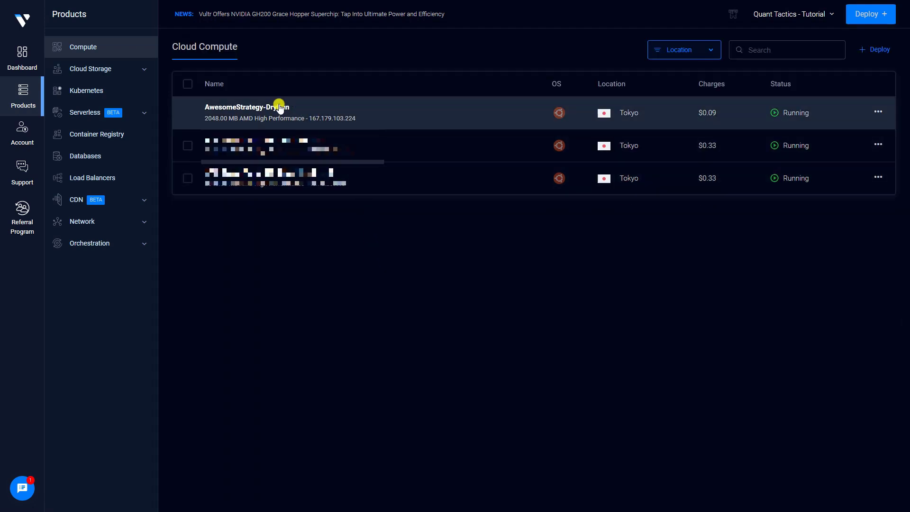
Open the AwesomeStrategy-DryRun server's details page.
{"action": "left_click", "coordinate": [251, 107]}
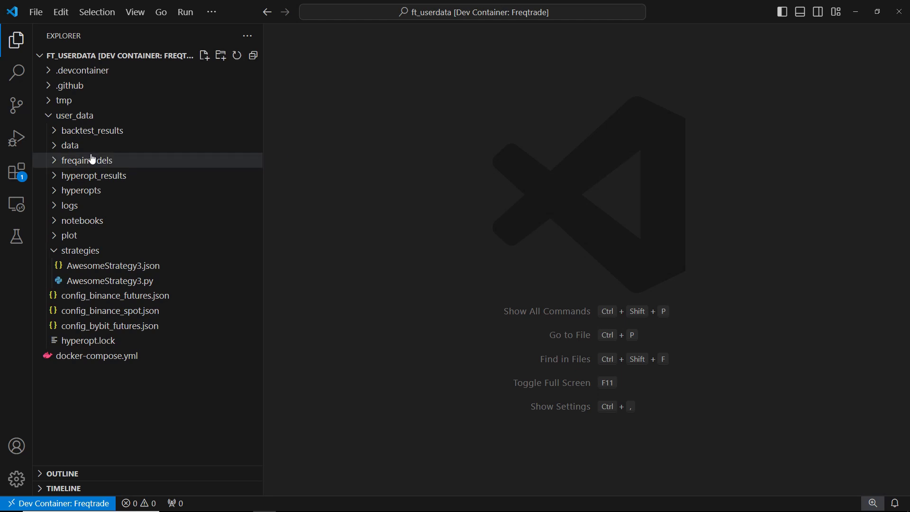
Search extensions for 'ssh' and install Remote - SSH.
{"action": "left_click", "coordinate": [16, 173]}
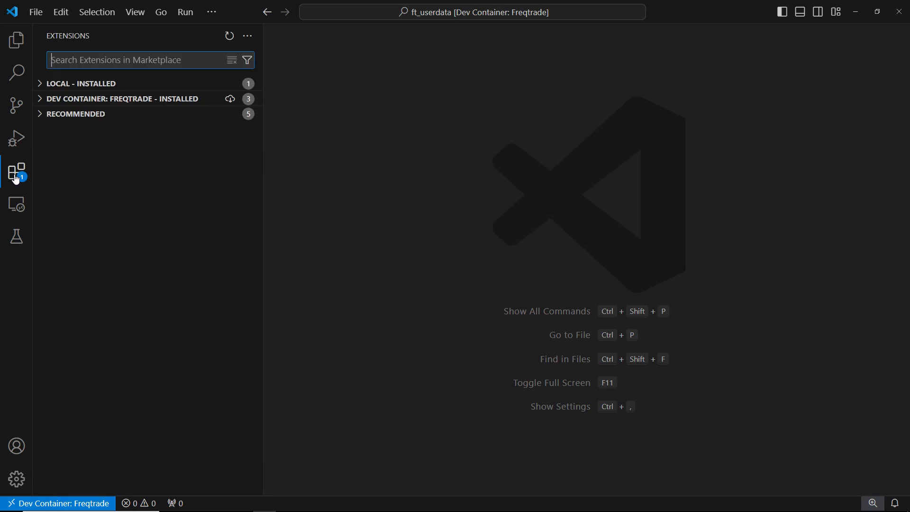
{"action": "mouse_move", "coordinate": [17, 173]}
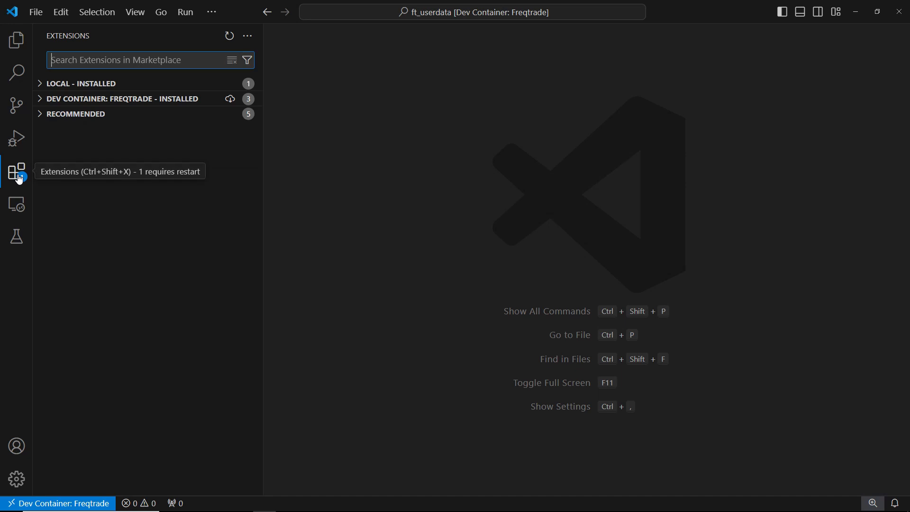
{"action": "type", "text": "ssh"}
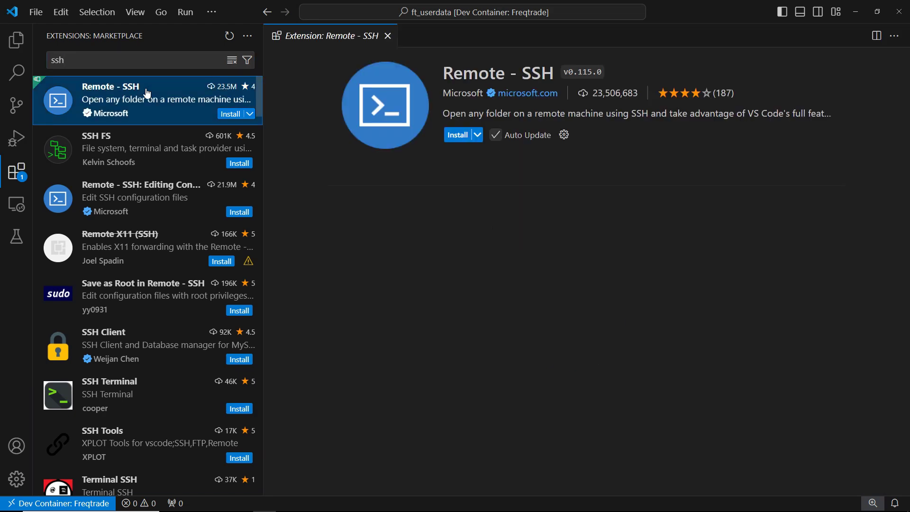
{"action": "left_click", "coordinate": [458, 135]}
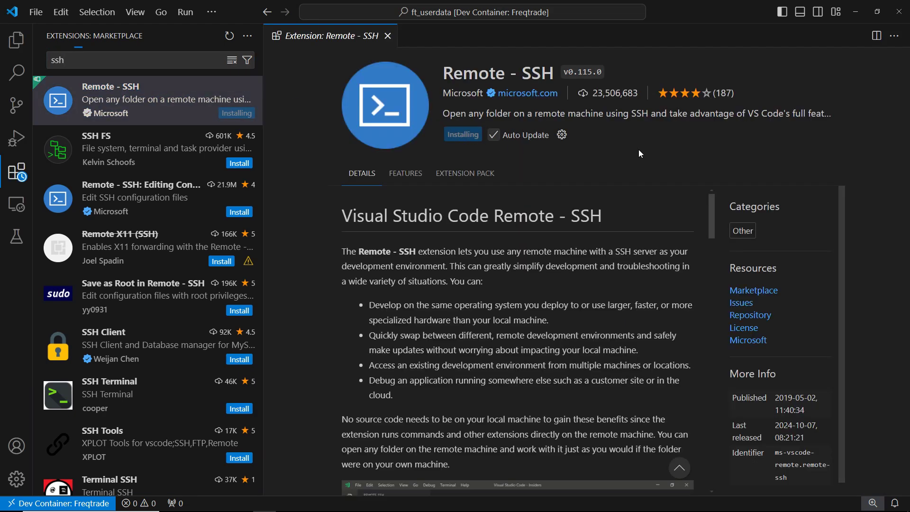
{"action": "left_click", "coordinate": [238, 211]}
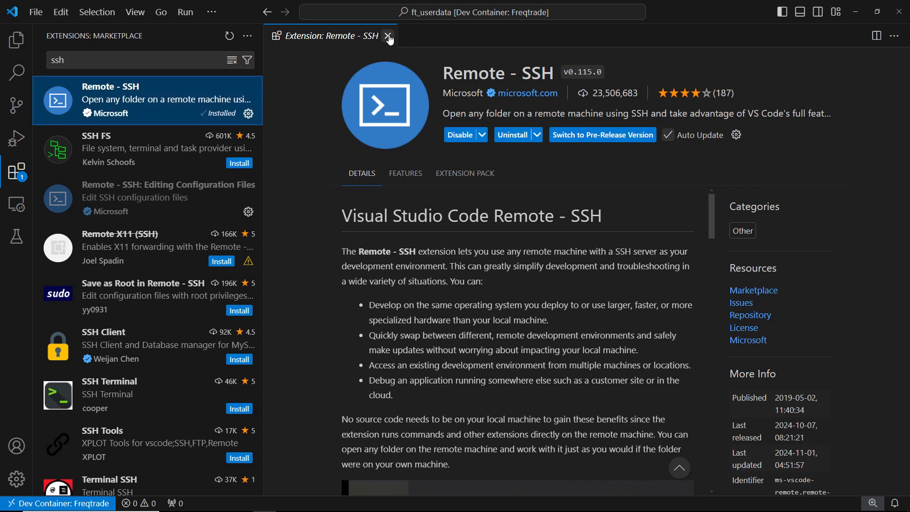
{"action": "type", "text": "connect to host"}
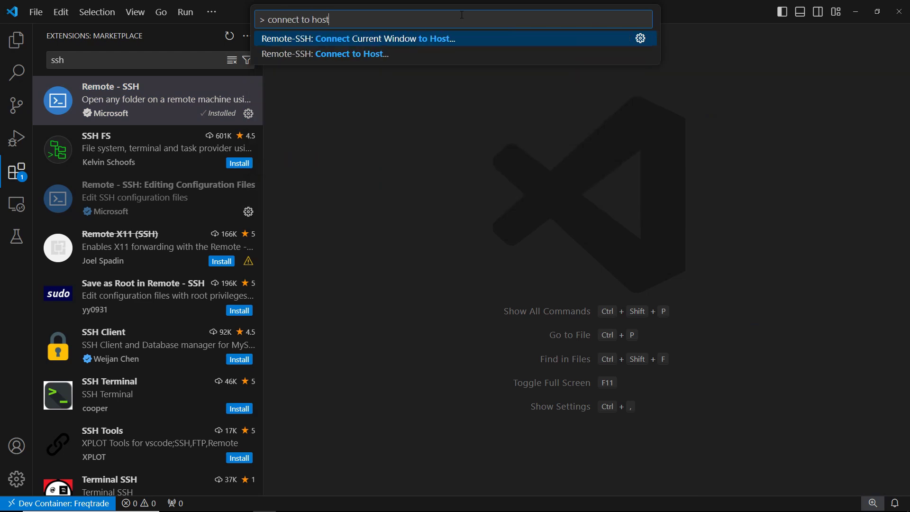
{"action": "left_click", "coordinate": [351, 53]}
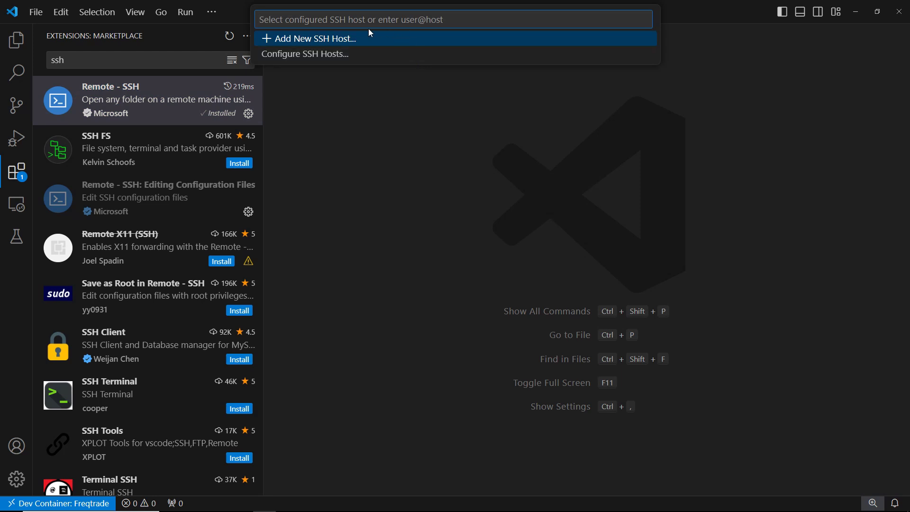
{"action": "type", "text": "root@167.179.103.224"}
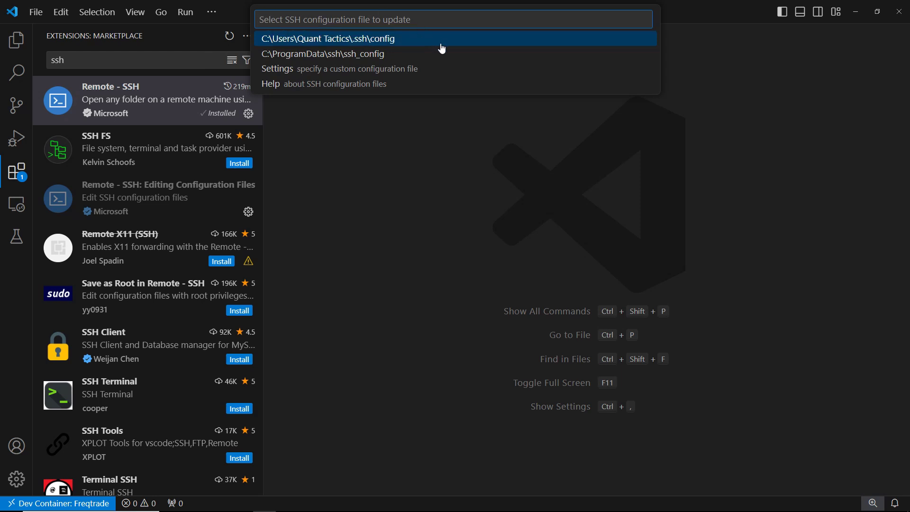
{"action": "mouse_move", "coordinate": [423, 47]}
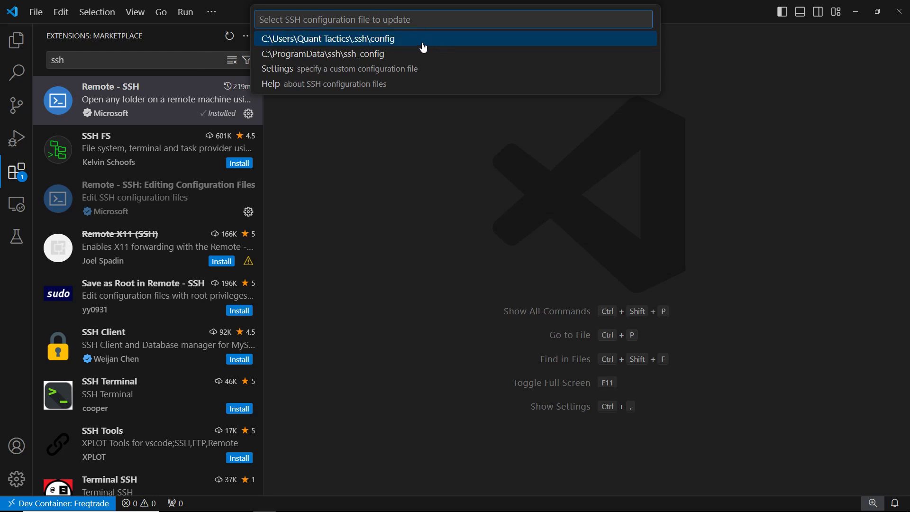
{"action": "left_click", "coordinate": [328, 38]}
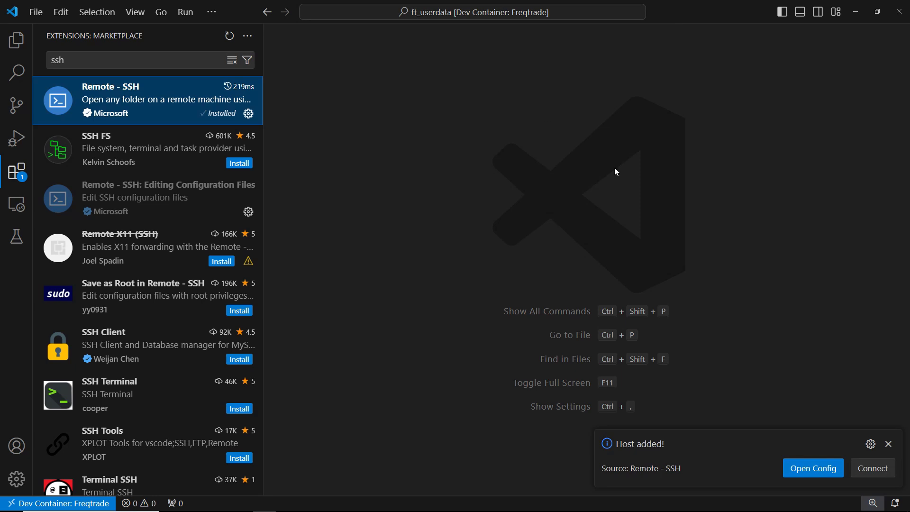
{"action": "left_click", "coordinate": [812, 468]}
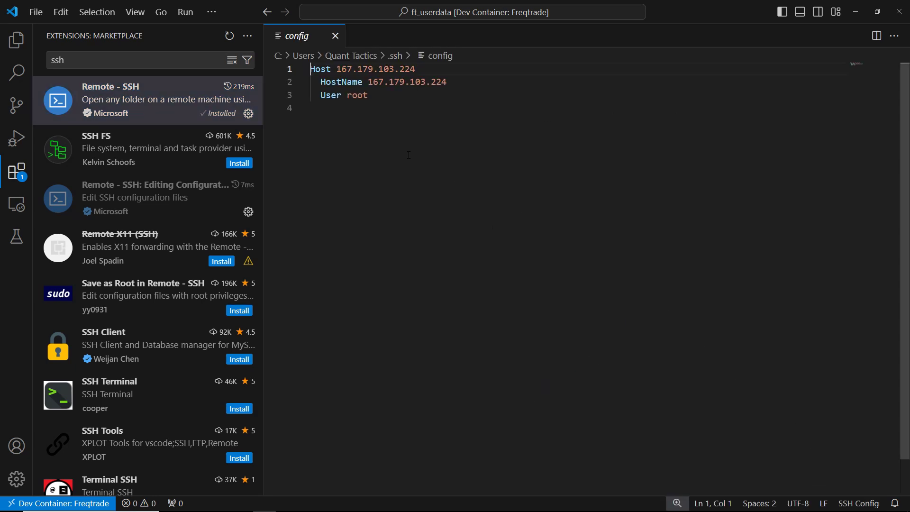
{"action": "mouse_move", "coordinate": [16, 205]}
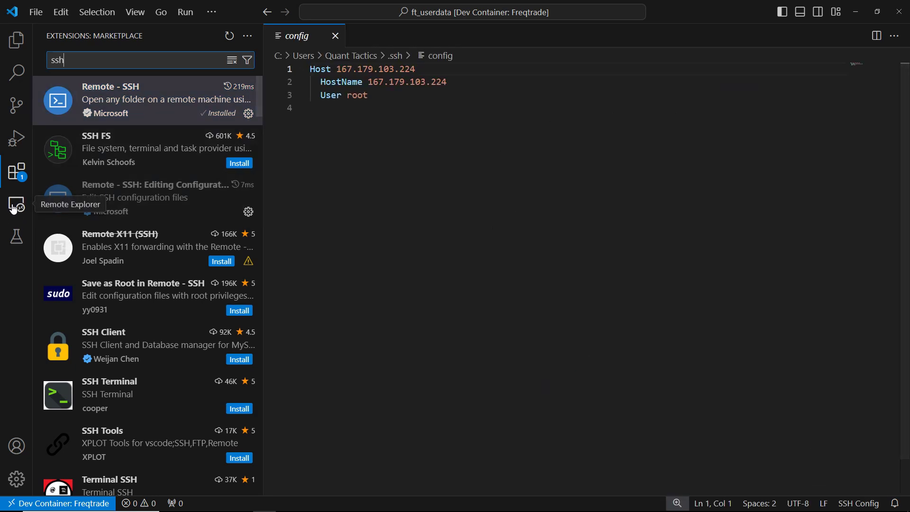
Show the Remote Explorer to find the SSH host 167.179.103.224.
{"action": "left_click", "coordinate": [15, 204]}
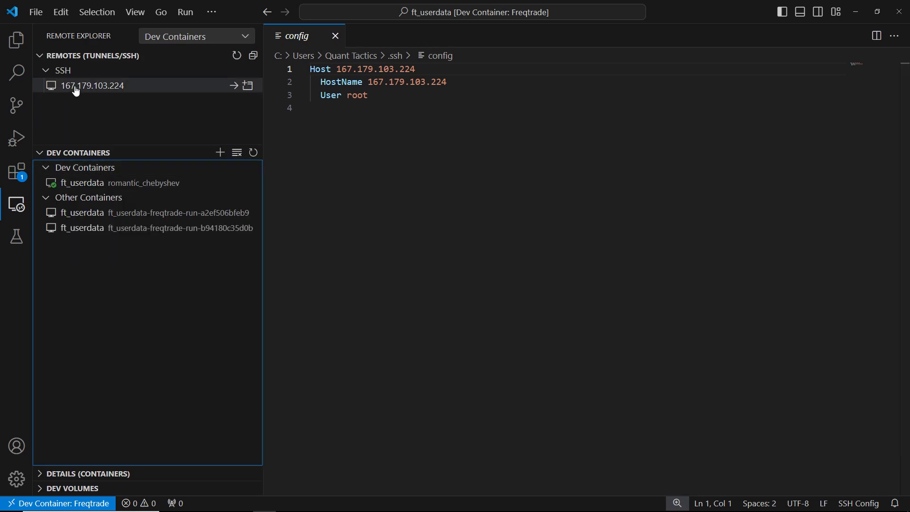
{"action": "mouse_move", "coordinate": [216, 90]}
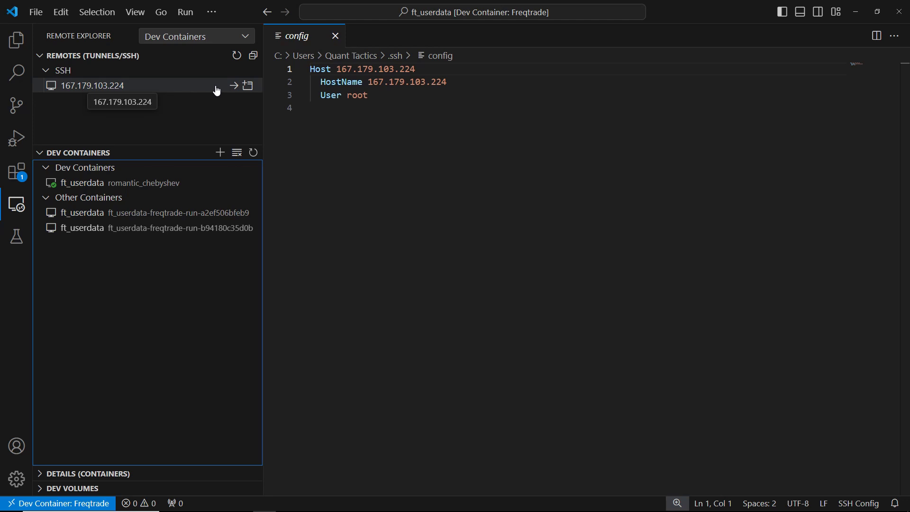
{"action": "mouse_move", "coordinate": [248, 85]}
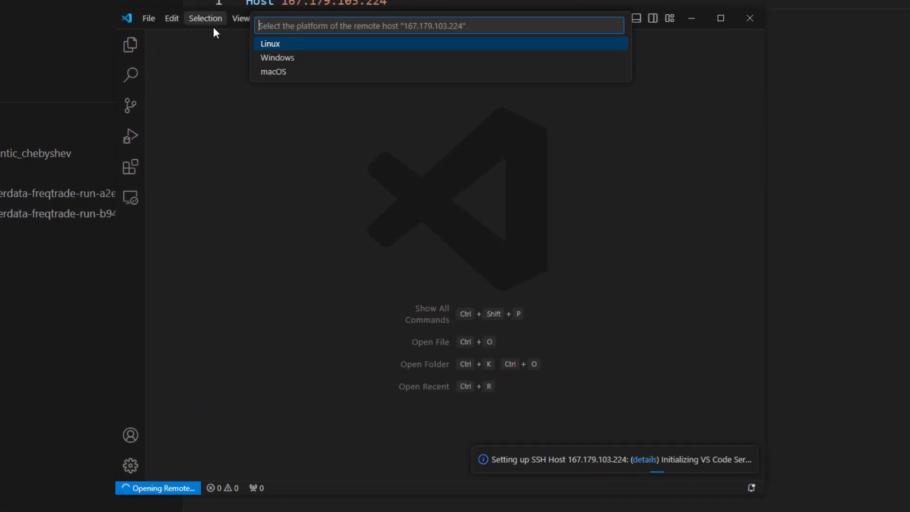
Connect a new window to 167.179.103.224 as Linux, accepting the fingerprint and entering the root password.
{"action": "left_click", "coordinate": [271, 43]}
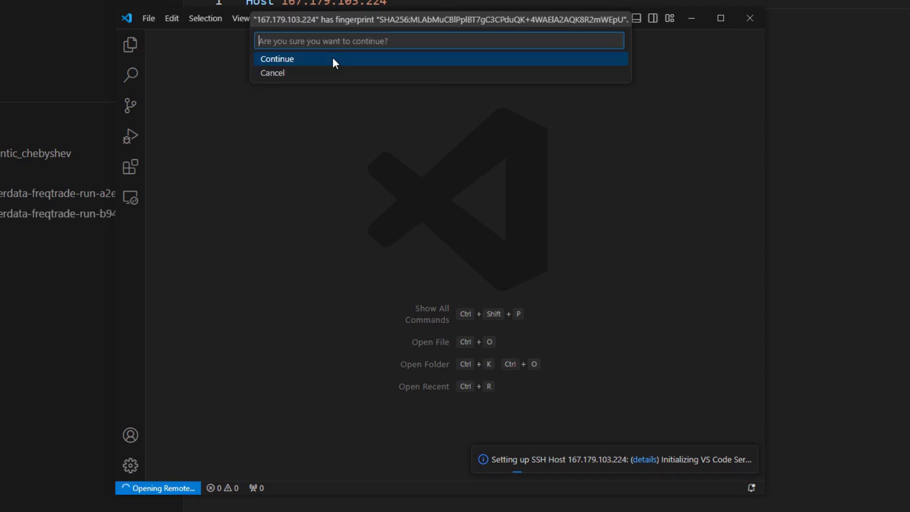
{"action": "left_click", "coordinate": [277, 58]}
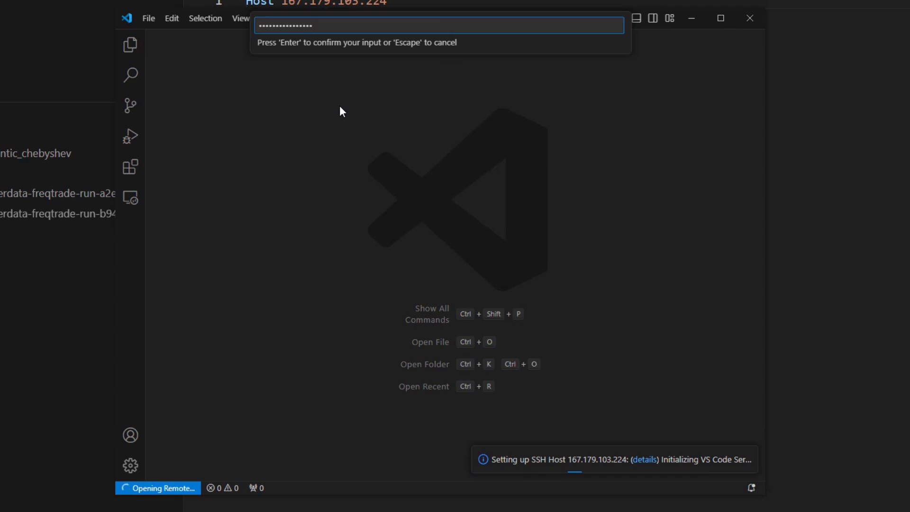
{"action": "key", "text": "Enter"}
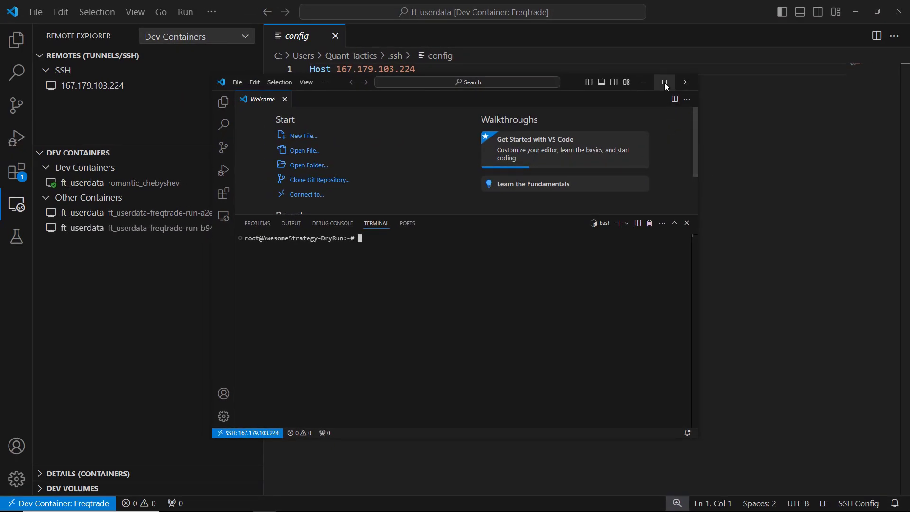
Maximize the SSH-connected window and show its empty file explorer.
{"action": "left_click", "coordinate": [664, 82]}
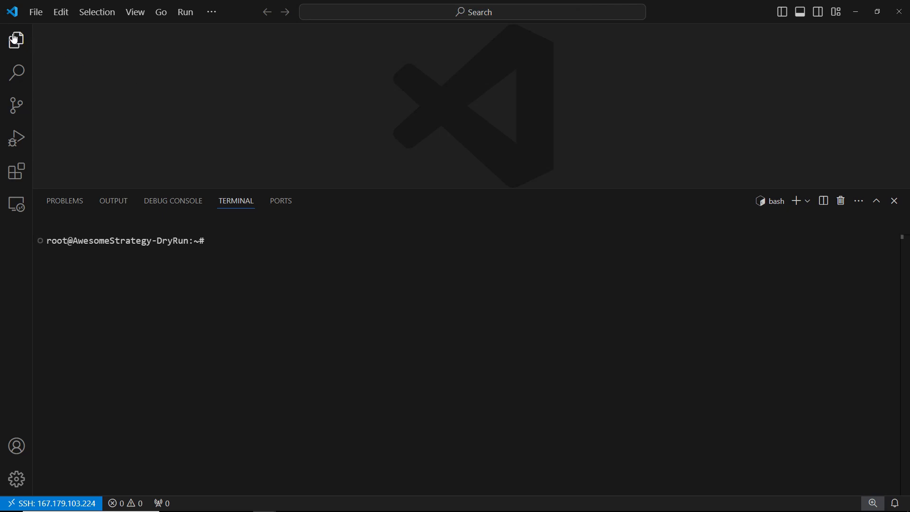
{"action": "left_click", "coordinate": [16, 39]}
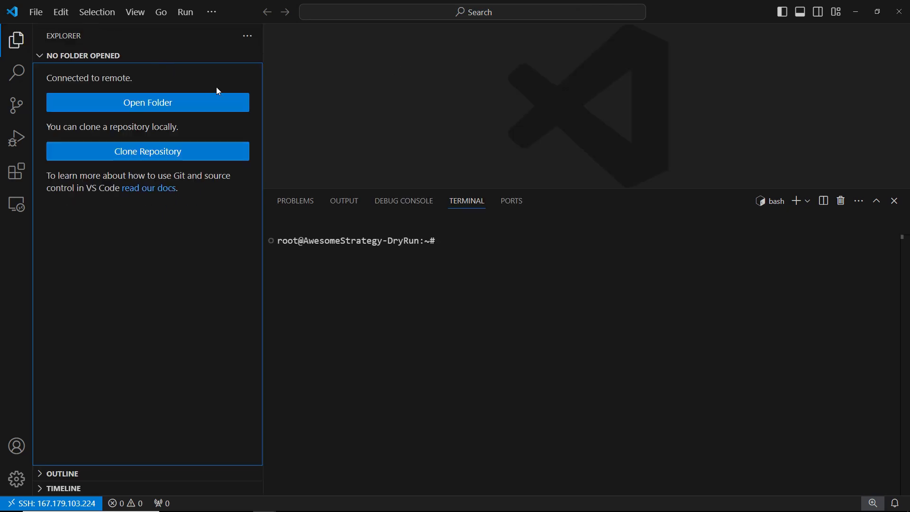
Open and trust the remote root folder '/', then expand home and ubuntu.
{"action": "left_click", "coordinate": [148, 102]}
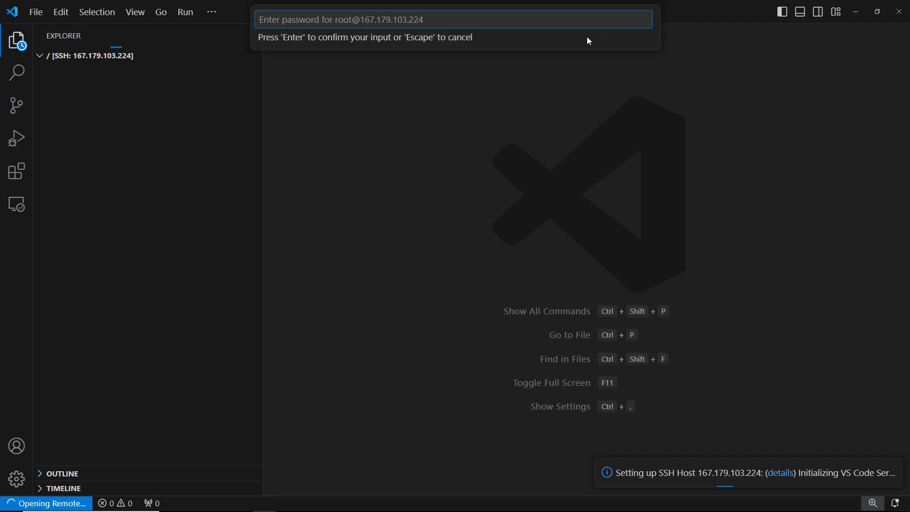
{"action": "key", "text": "Enter"}
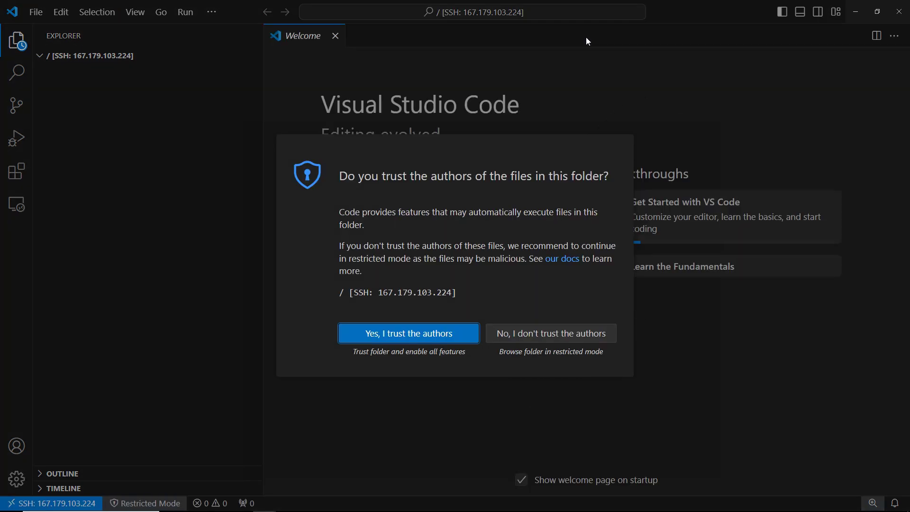
{"action": "left_click", "coordinate": [408, 333]}
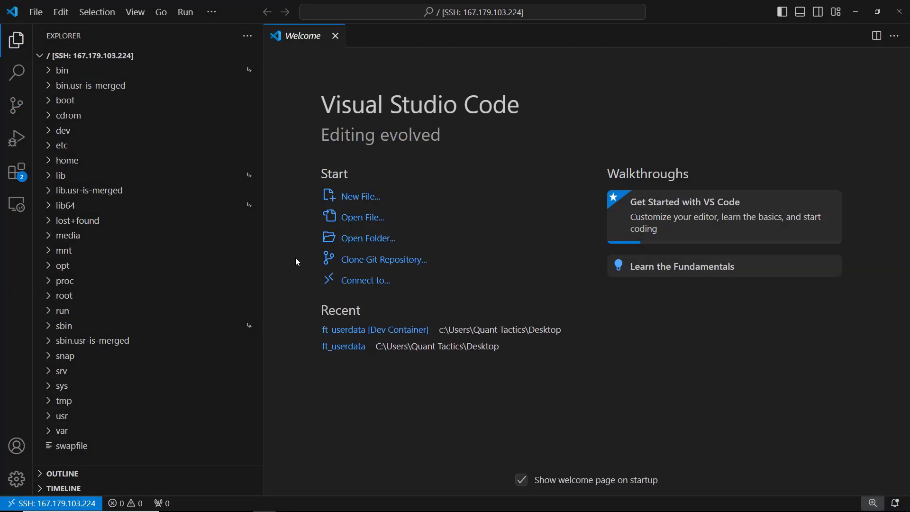
{"action": "left_click", "coordinate": [68, 160]}
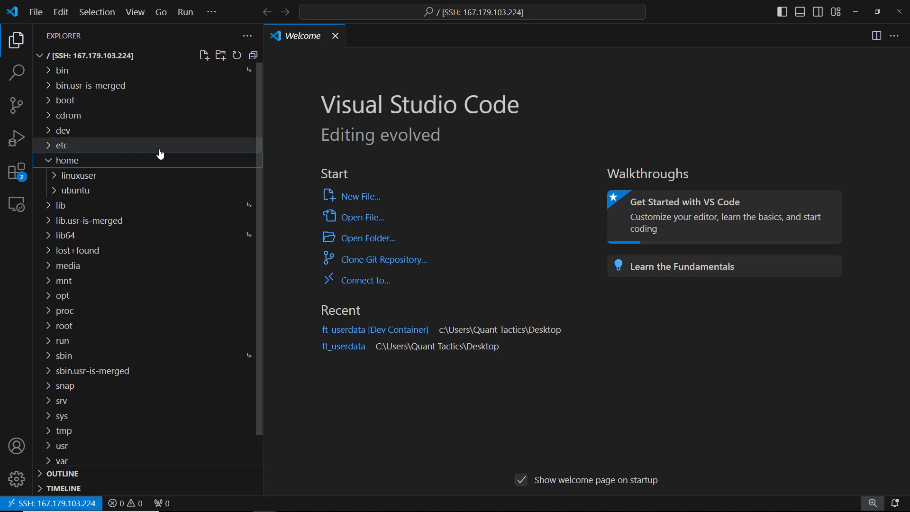
{"action": "left_click", "coordinate": [75, 190]}
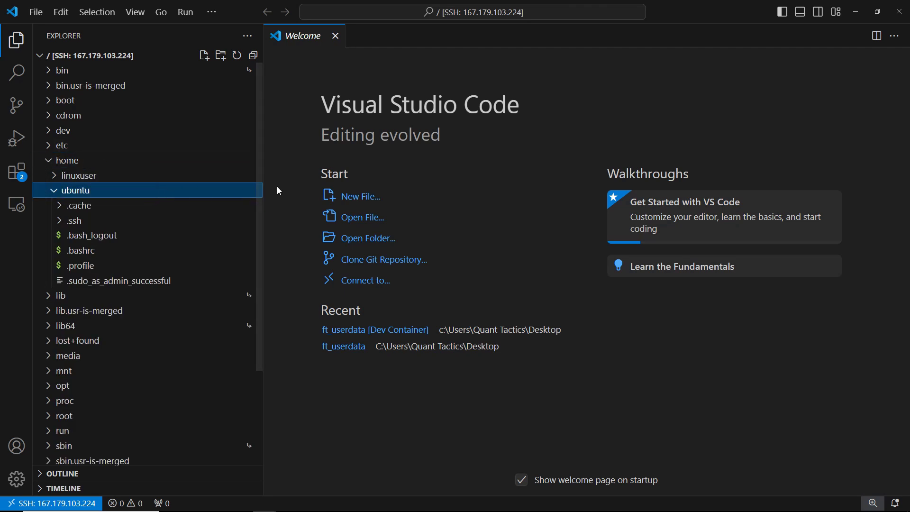